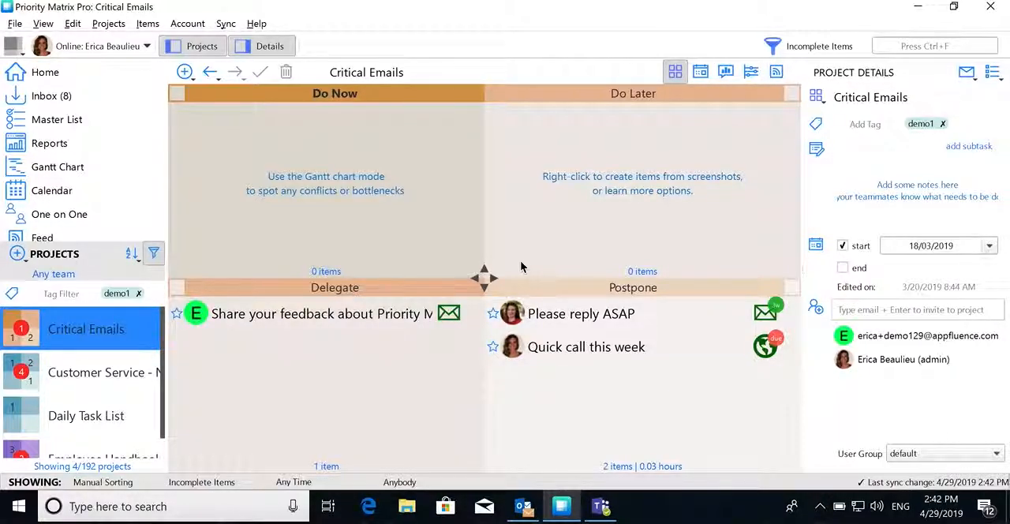
Step: Switch to the Please reply ASAP email in Outlook with the Priority Matrix pane
left_click(522, 505)
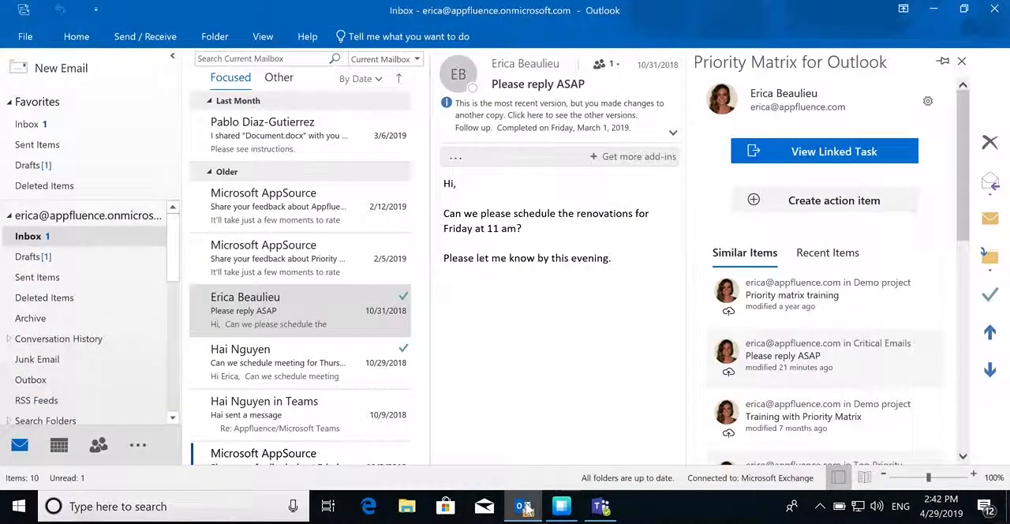
mouse_move(543, 418)
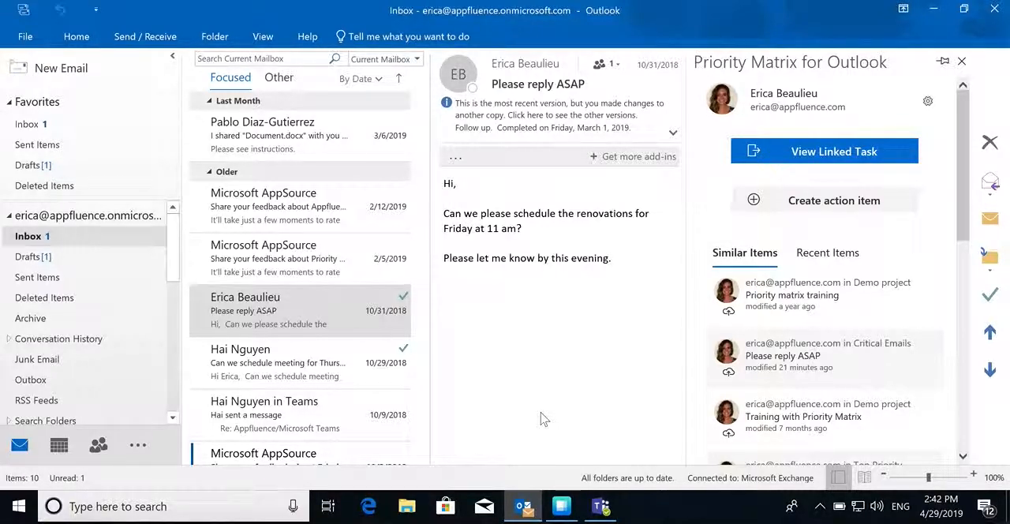
mouse_move(814, 204)
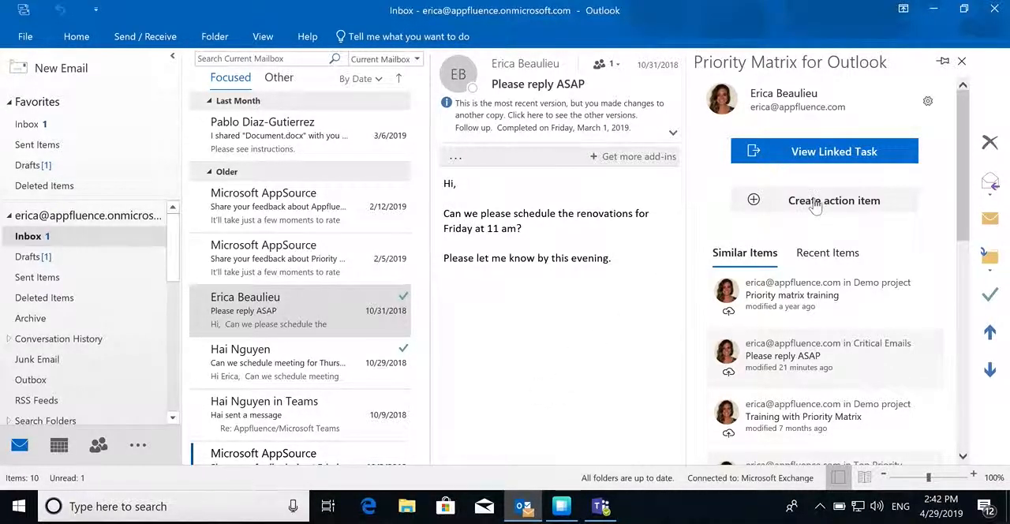
Step: Create an action item from the email and review its prefilled name, project, owner and notes
left_click(834, 199)
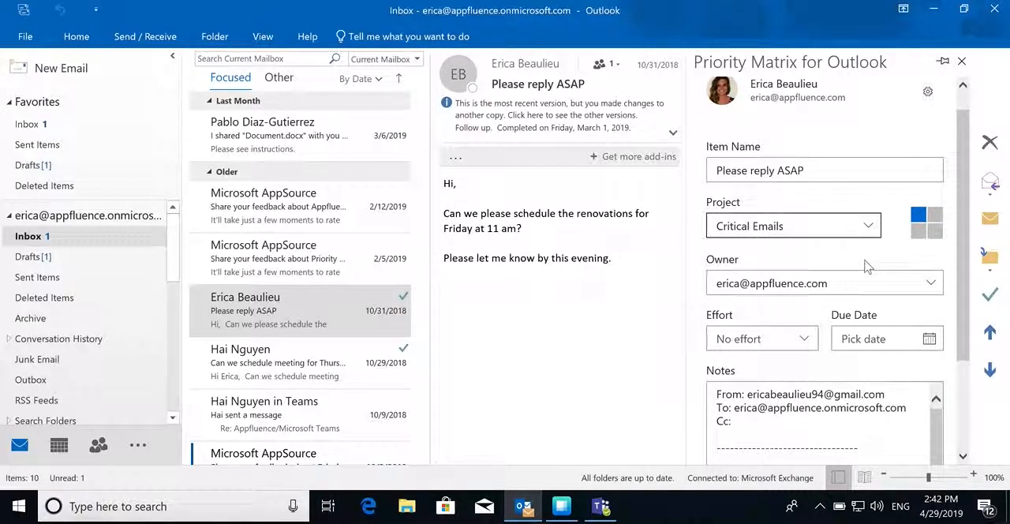
scroll("down", 3)
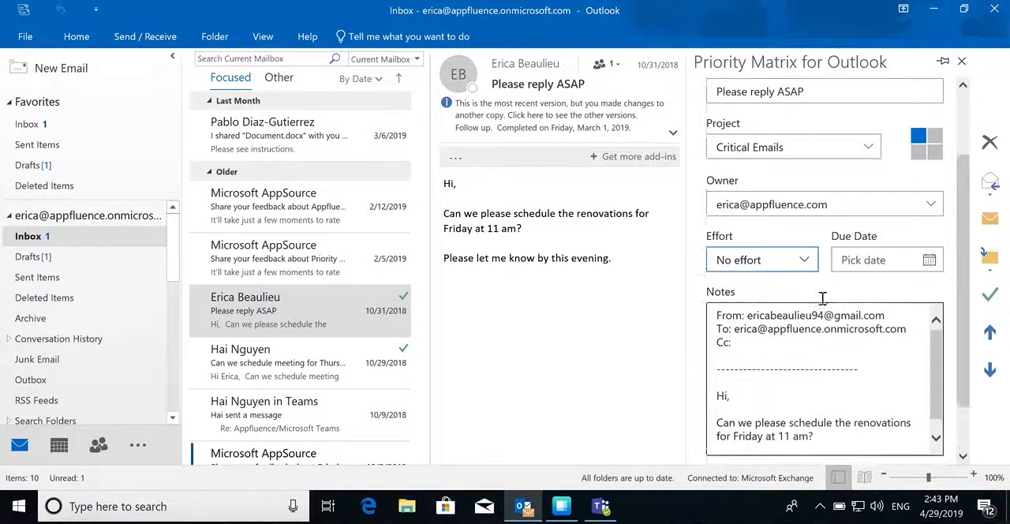
left_click(990, 293)
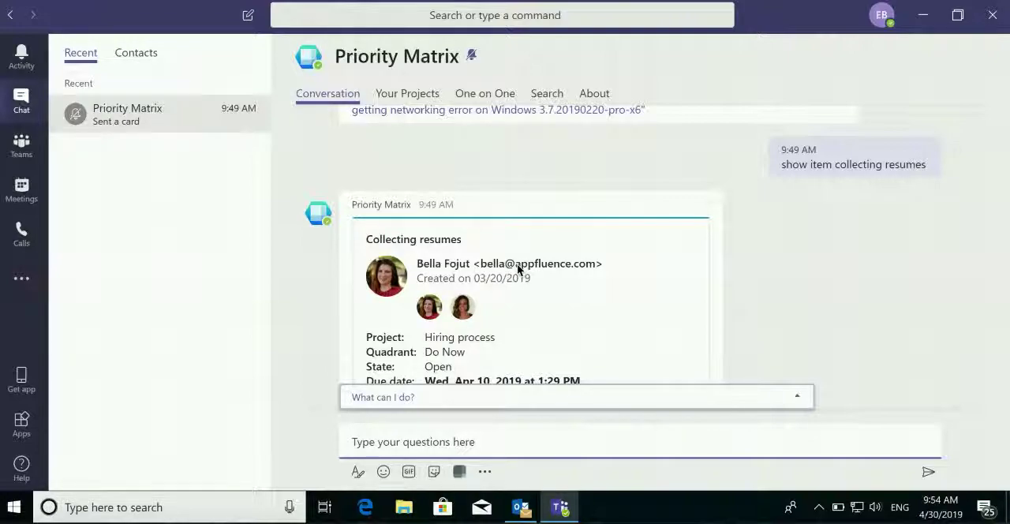
mouse_move(456, 402)
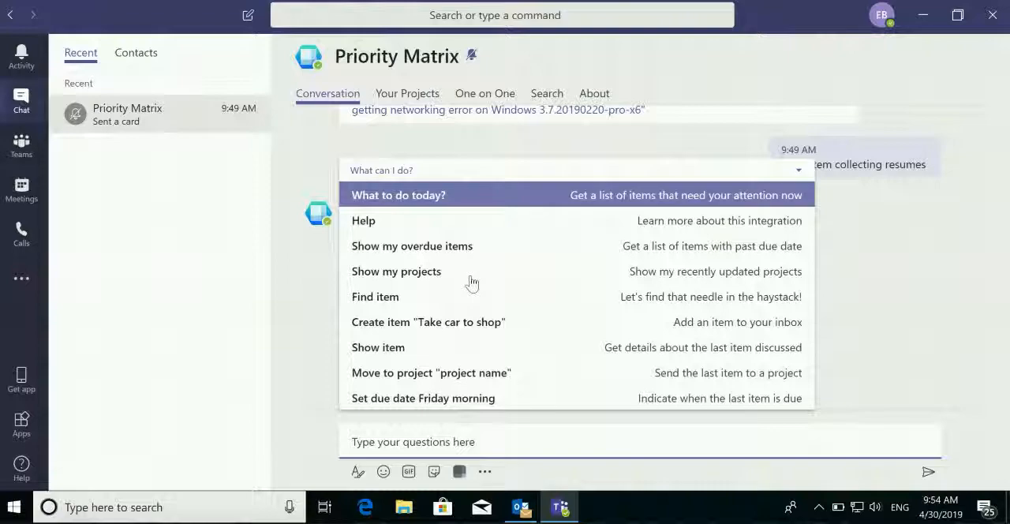
mouse_move(795, 281)
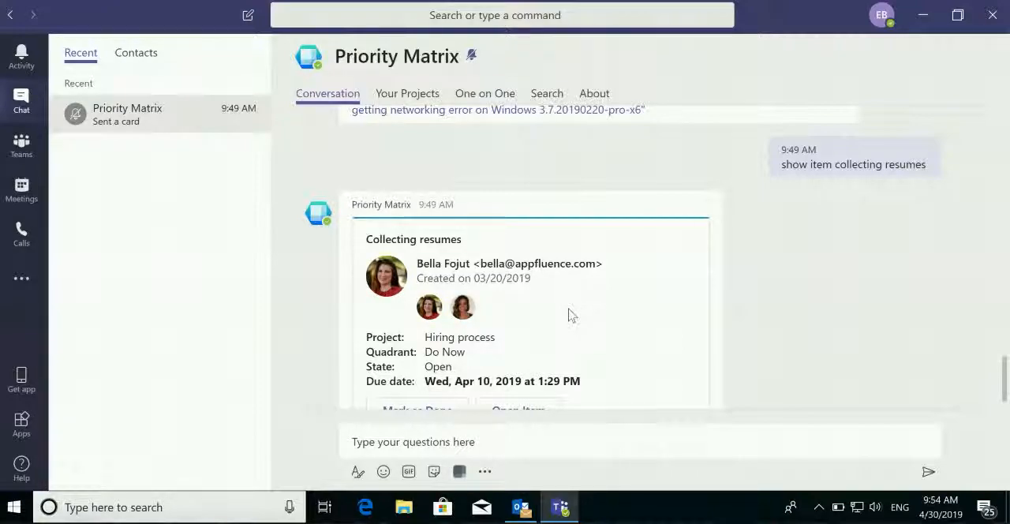
Step: Search Priority Matrix items from the Teams chat, surfacing Please reply ASAP from Critical Emails
left_click(460, 470)
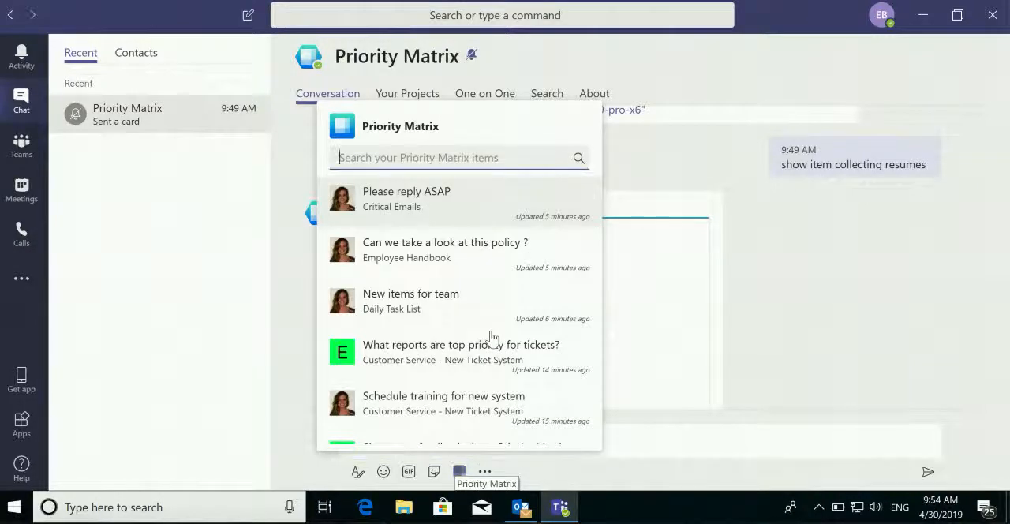
mouse_move(496, 208)
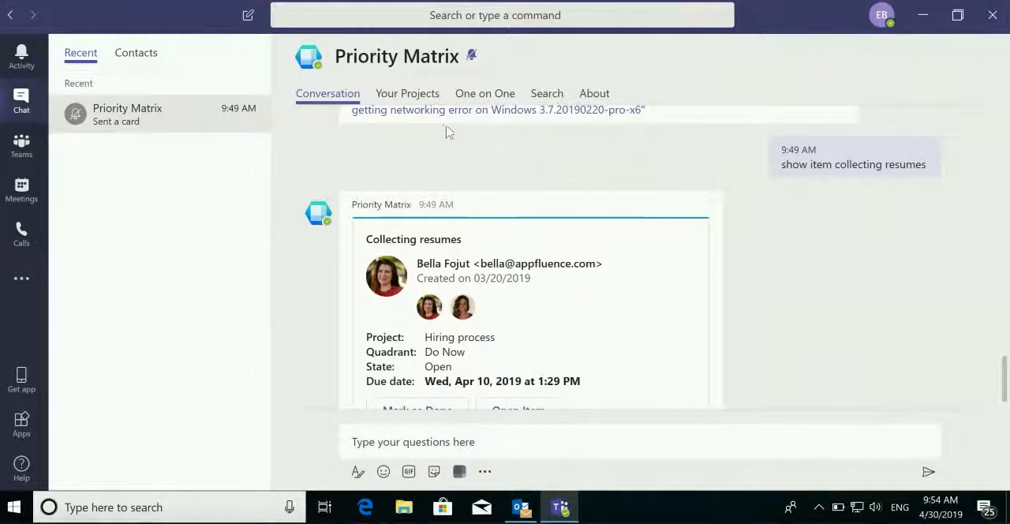
Step: Switch to the Your Projects tab of the Priority Matrix app in Teams
left_click(407, 93)
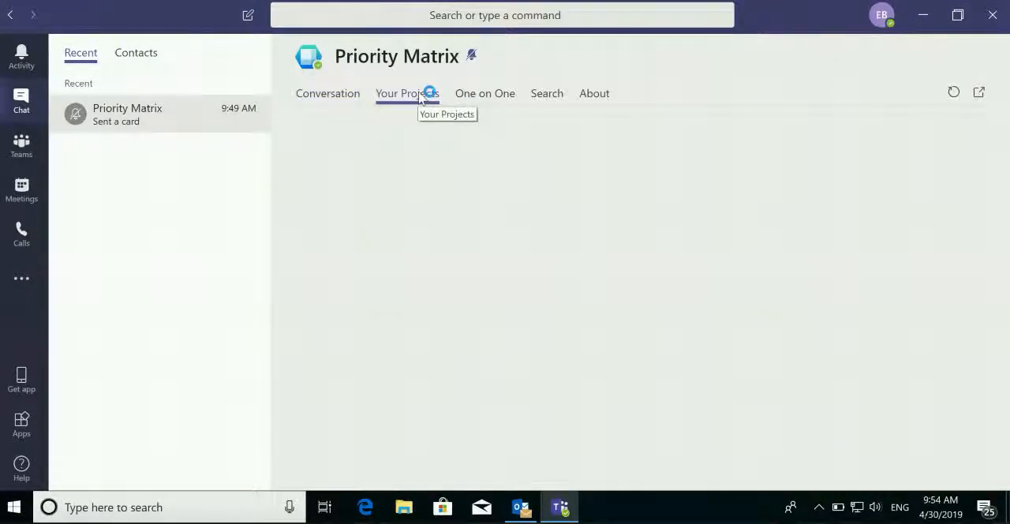
Step: Load the Critical Emails projects view, then move to the One on One view
left_click(407, 93)
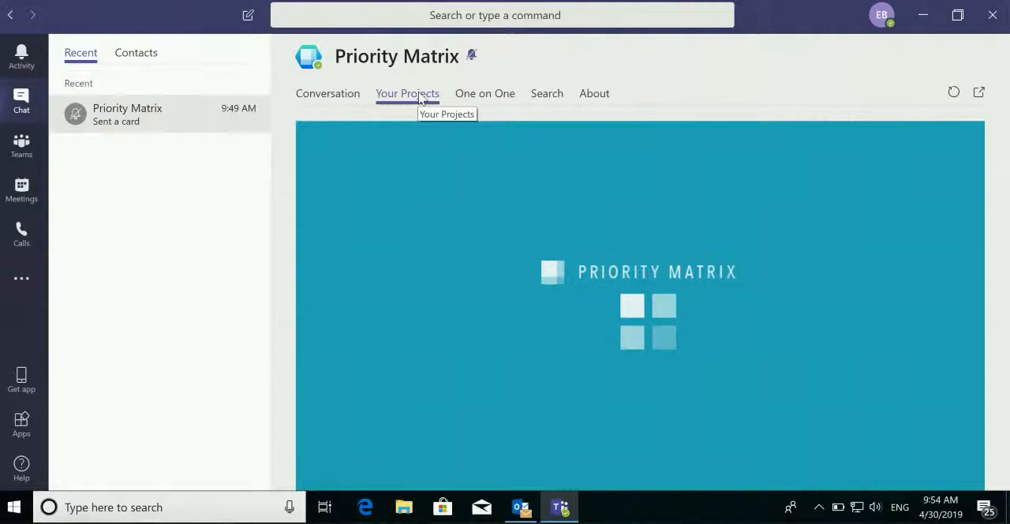
left_click(407, 93)
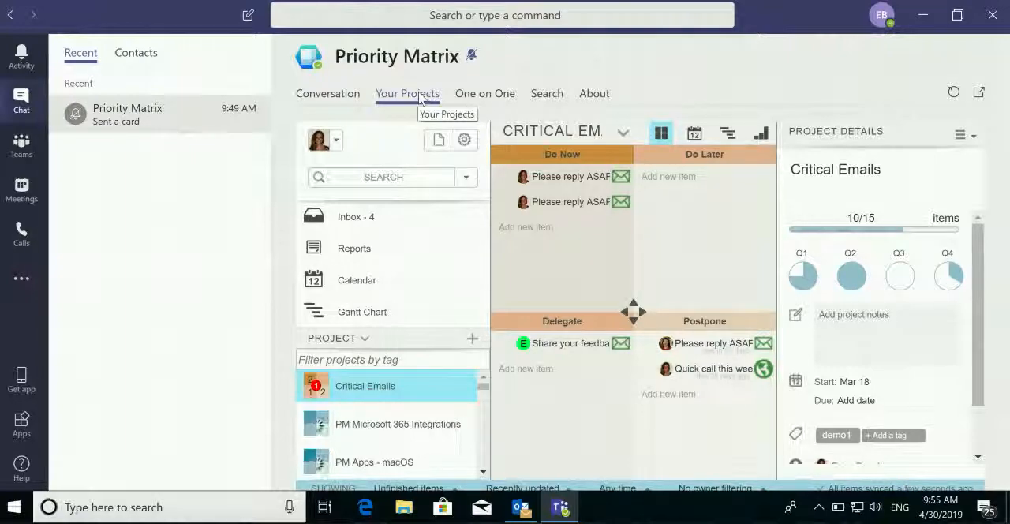
mouse_move(485, 94)
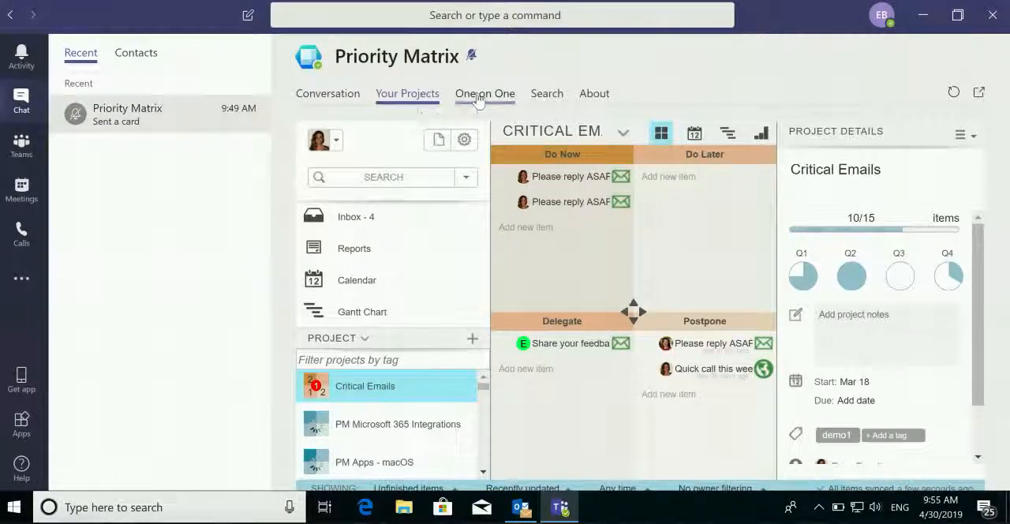
left_click(485, 93)
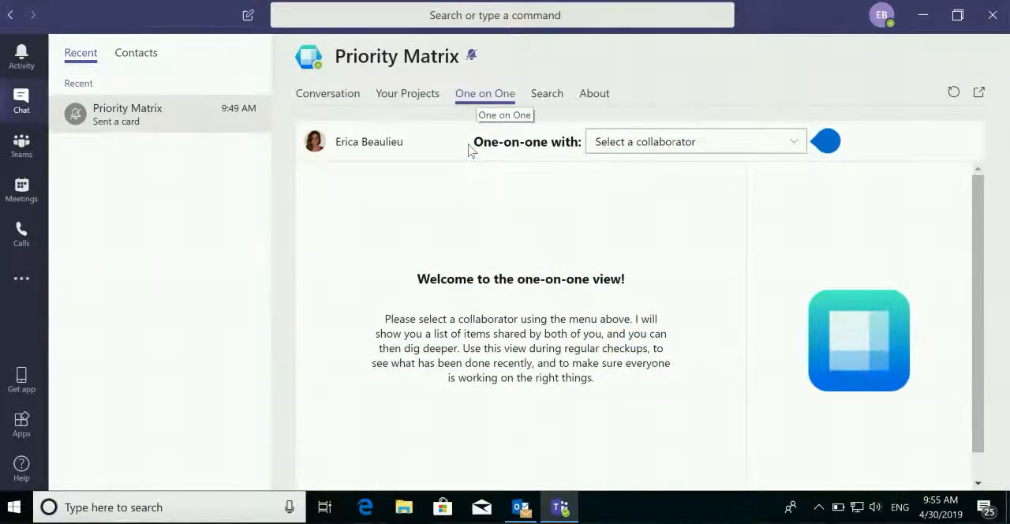
mouse_move(464, 190)
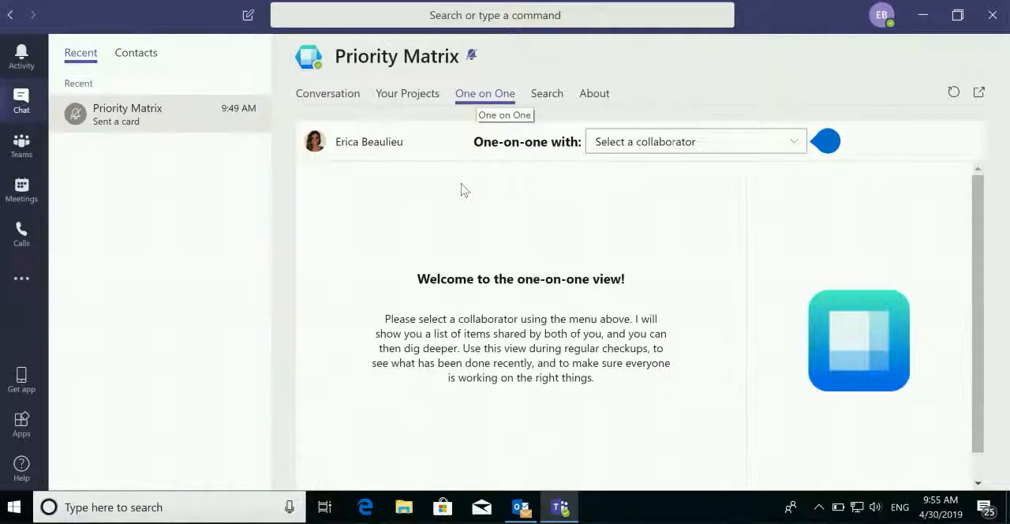